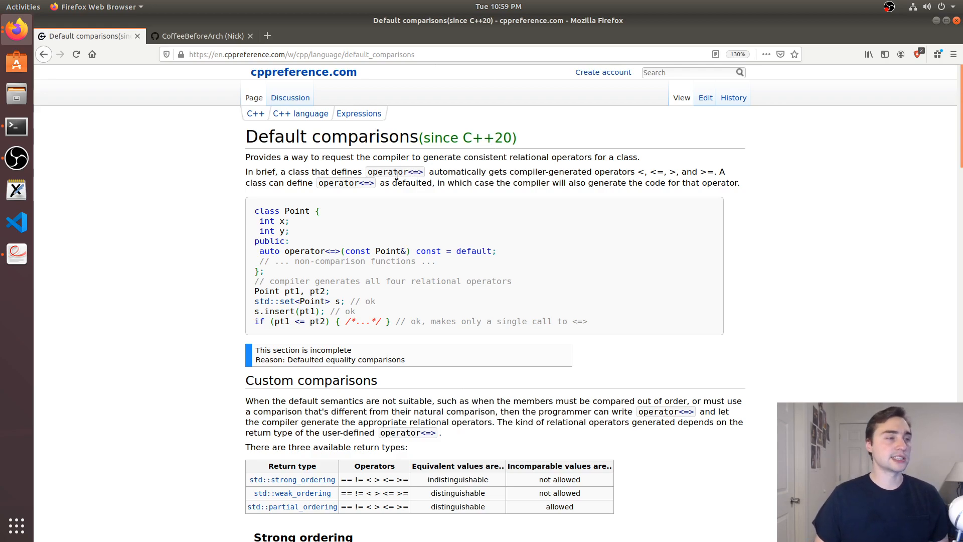
mouse_move(429, 183)
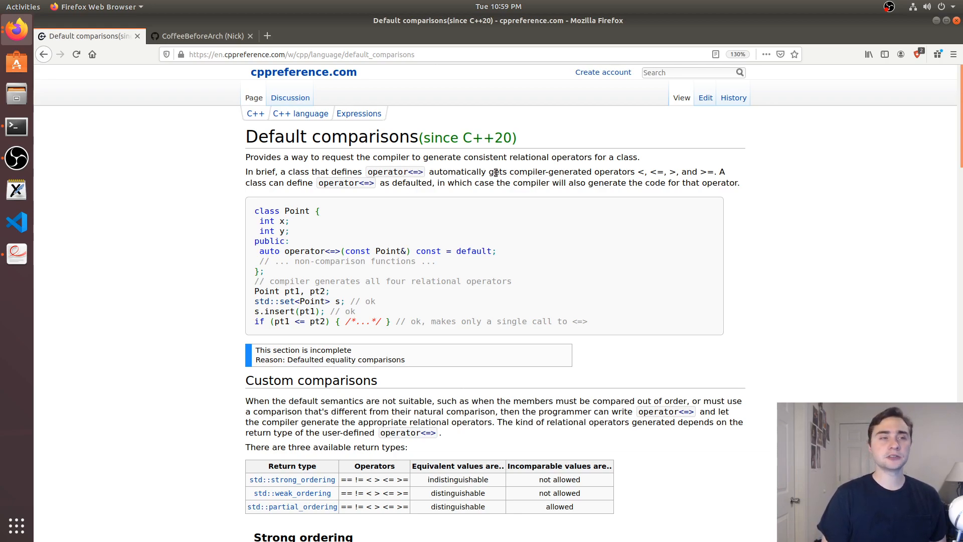
mouse_move(630, 215)
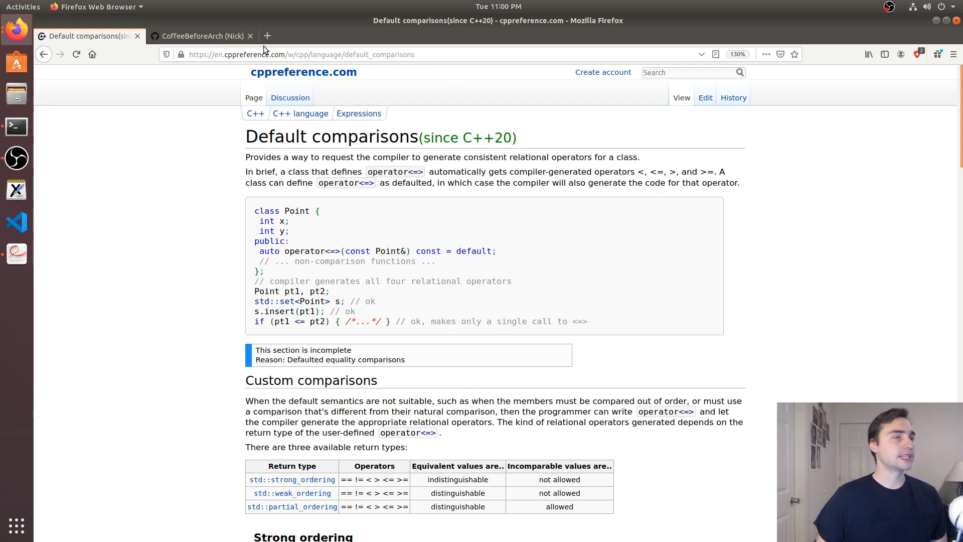
mouse_move(16, 126)
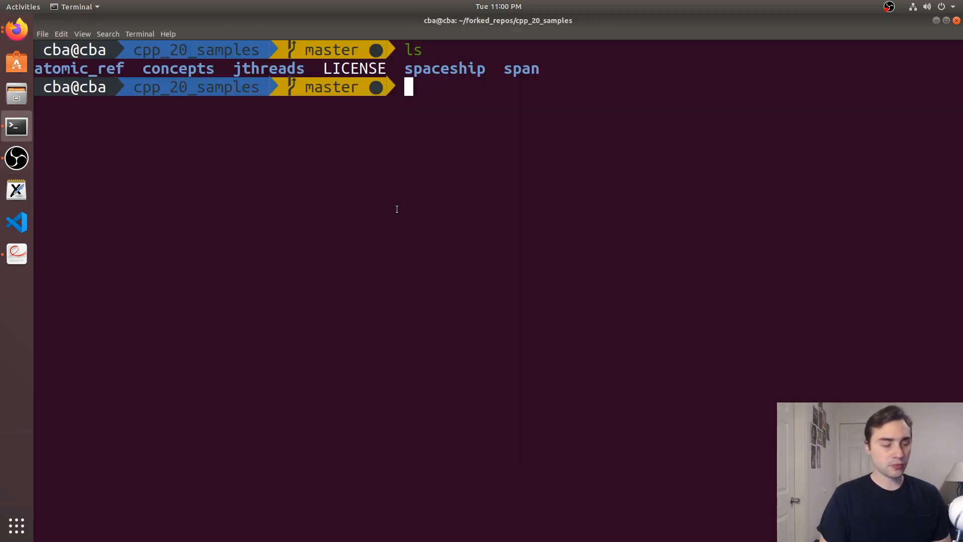
Change into the spaceship folder and open spaceship.cpp in Vim.
text(cd spaceship)
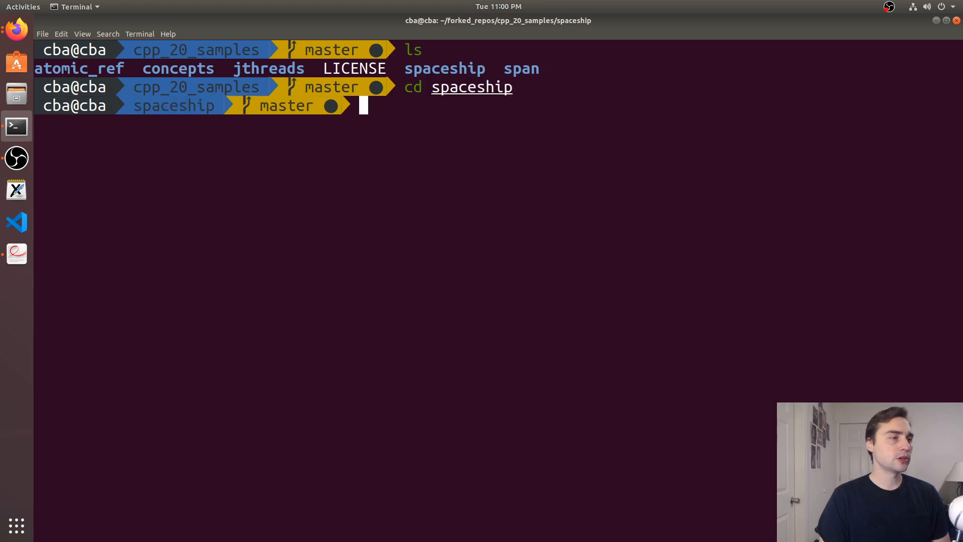
text(vim spaceship.cpp)
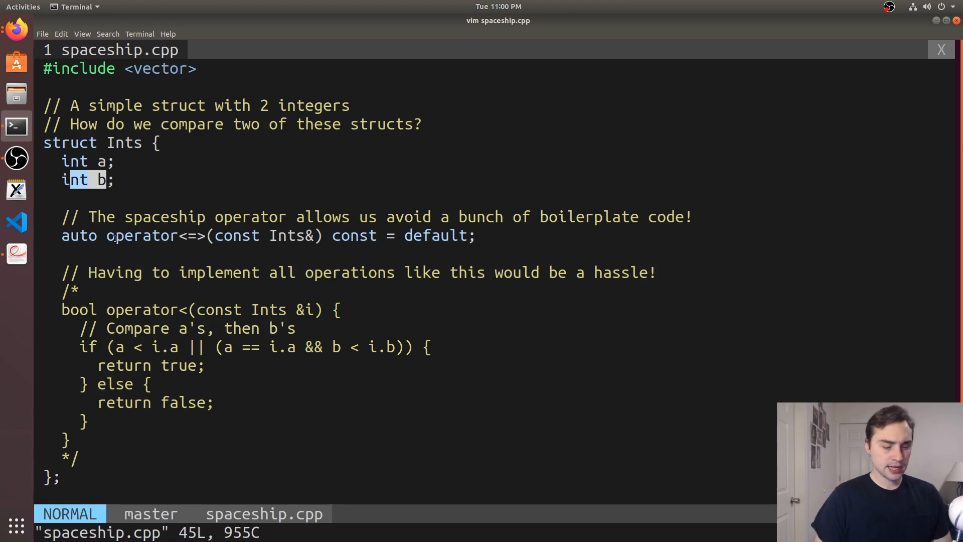
Read spaceship.cpp down to main's std::sort of two Ints, then suspend Vim.
key(i)
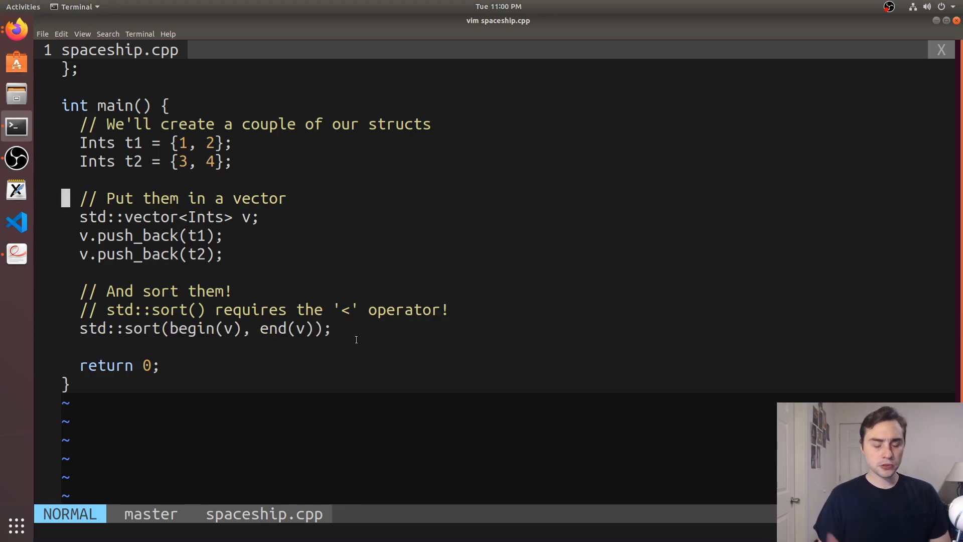
key(ctrl+z)
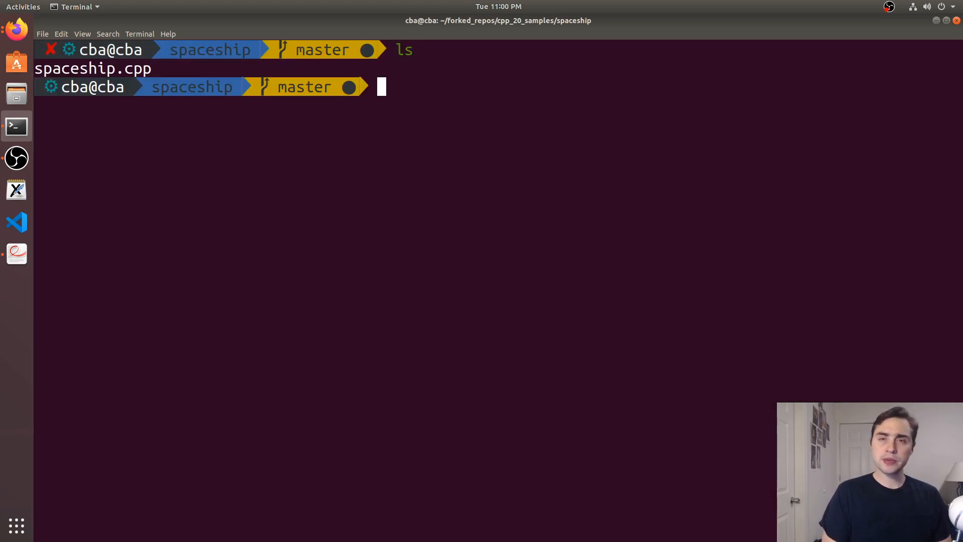
Compile spaceship.cpp with --std=c++2a and inspect the missing operator< error for Ints.
text(g++ spaceship.cpp --std=c++2a)
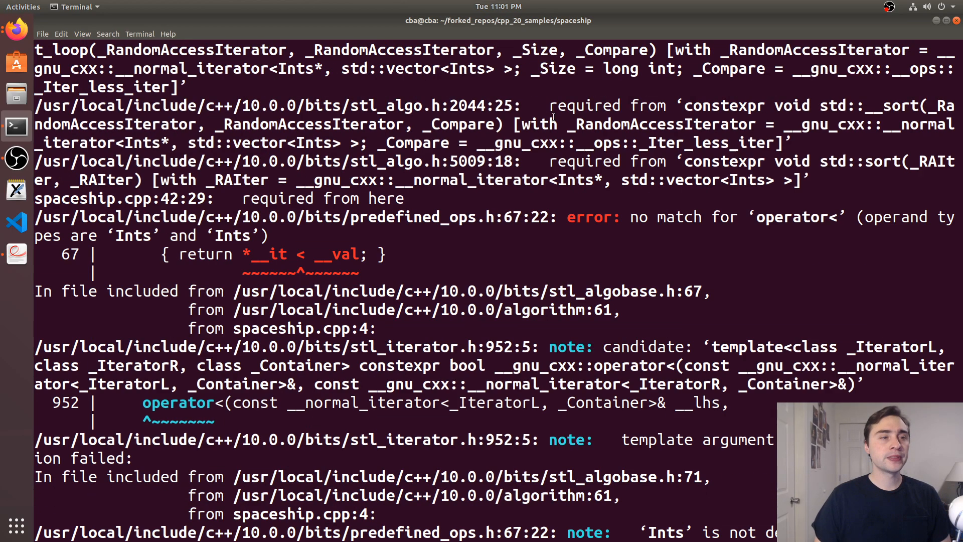
double_click(786, 217)
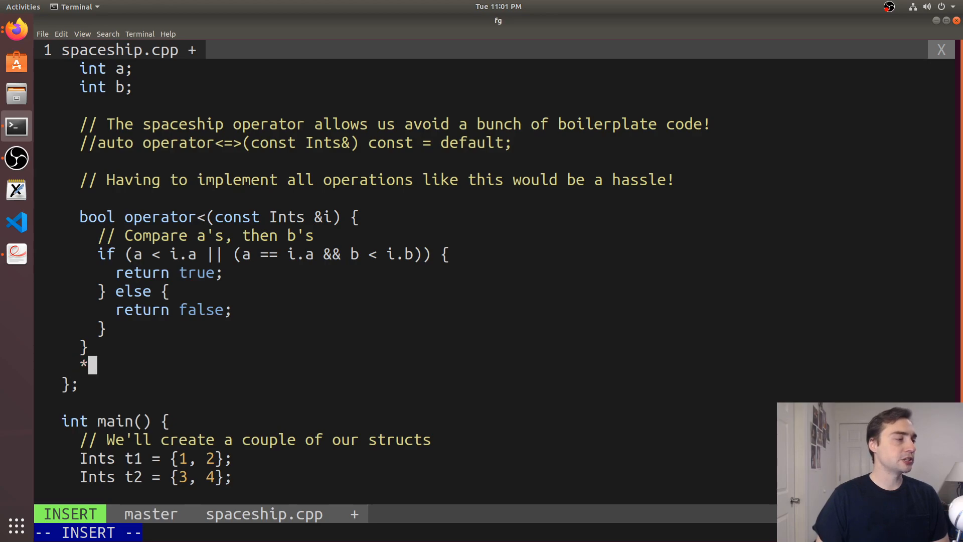
Toggle the operator<=> and operator< comments, restoring the defaulted spaceship operator.
key(BackSpace)
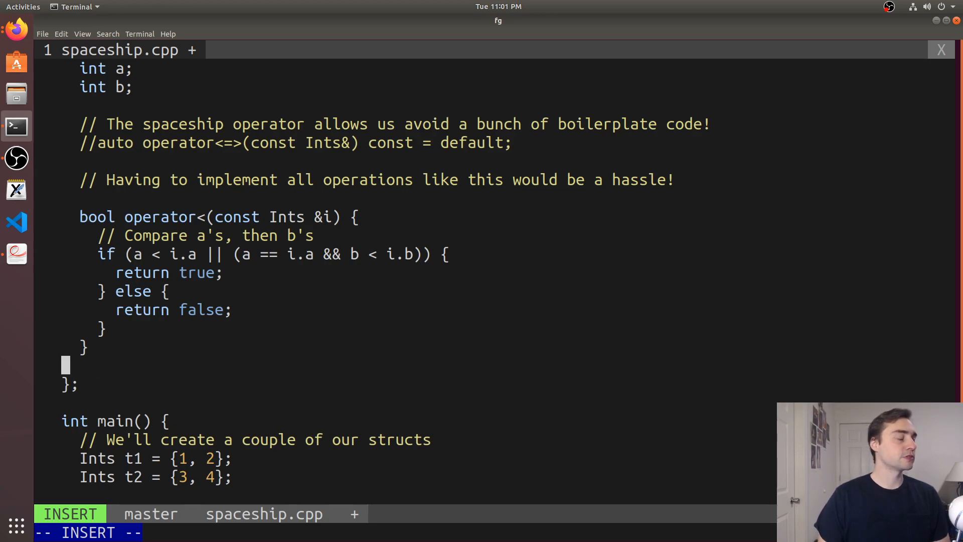
double_click(159, 254)
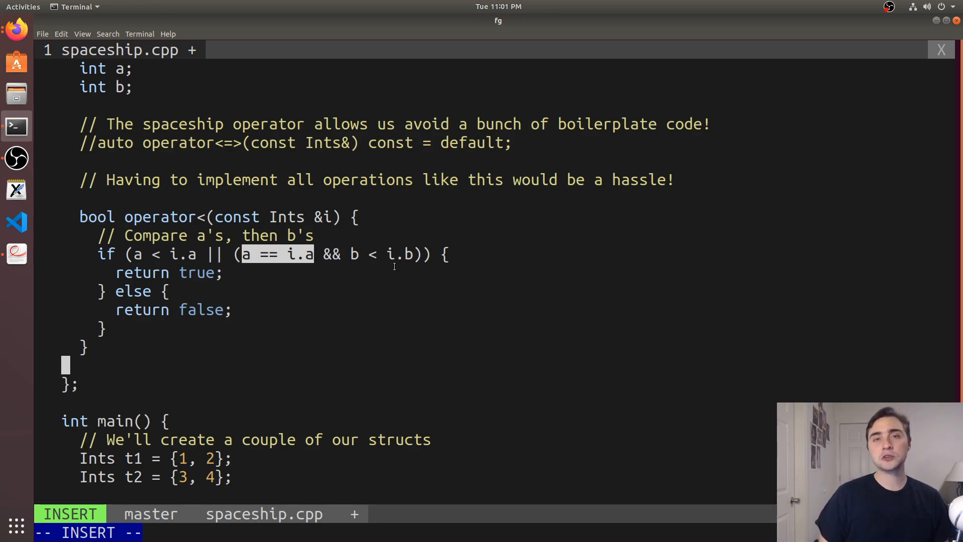
key(Escape)
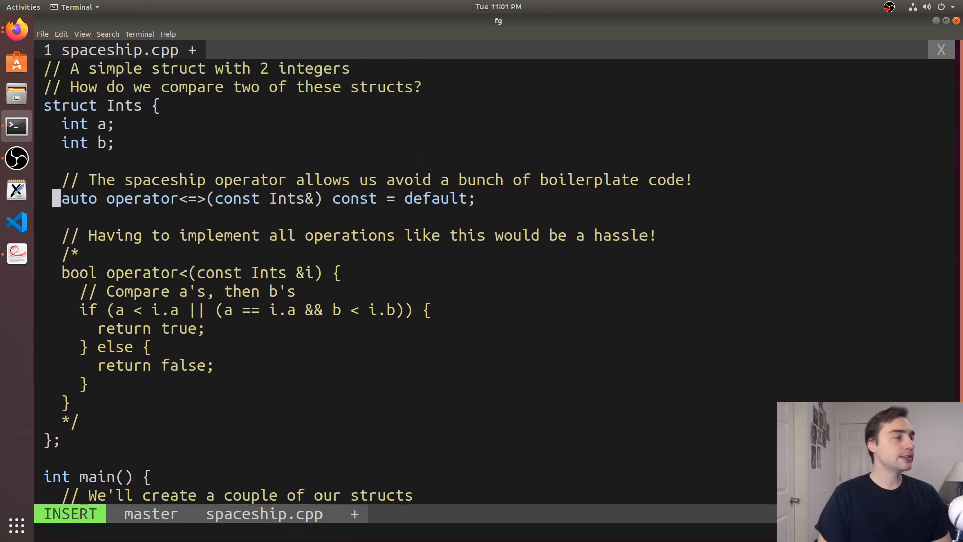
key(Escape)
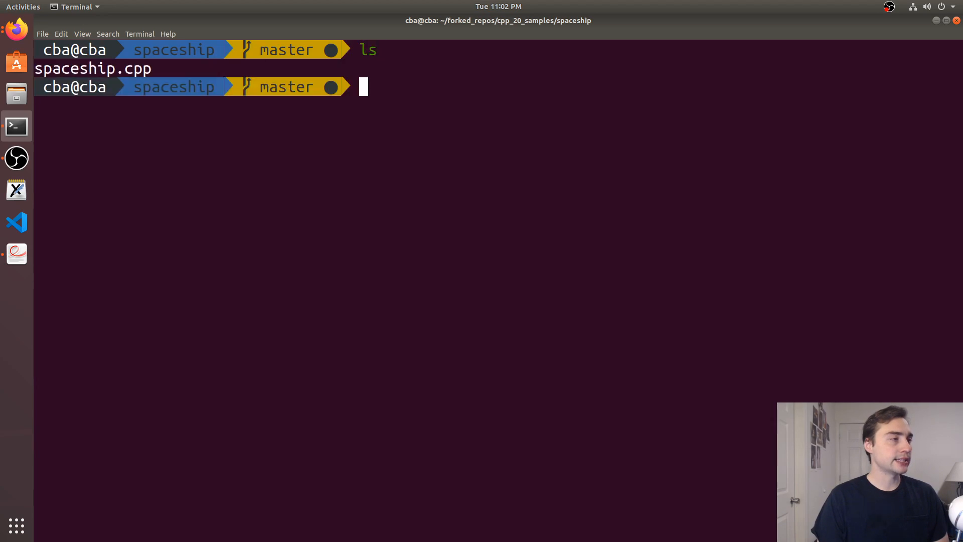
Compile spaceship.cpp with --std=c++2a, run ./a.out silently, and resume Vim with fg.
text(g++ spaceship.cpp --std=c++2a)
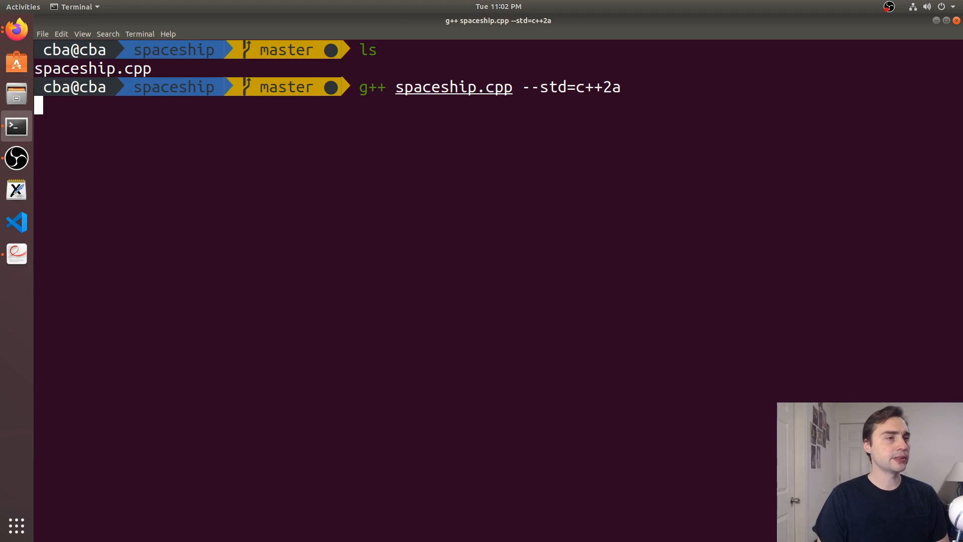
text(./a.out)
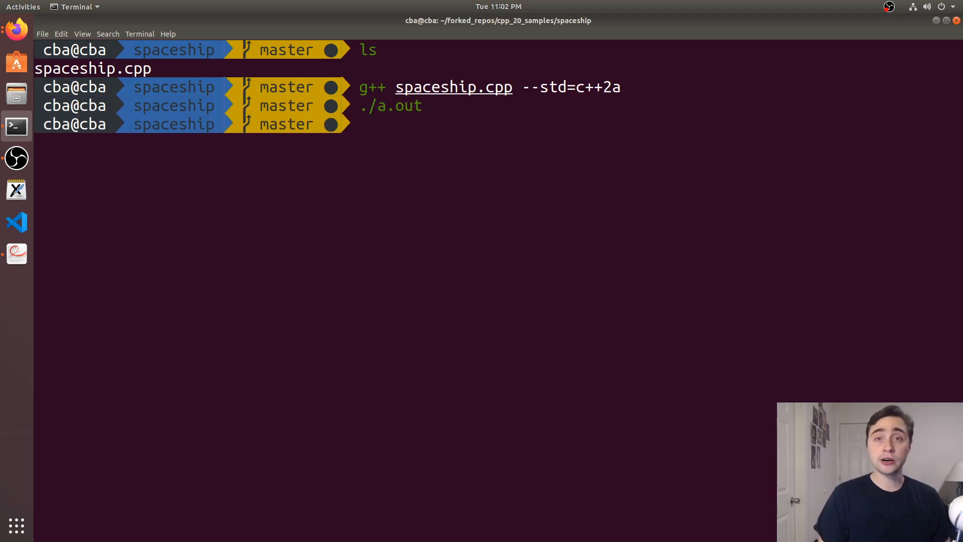
text(fg)
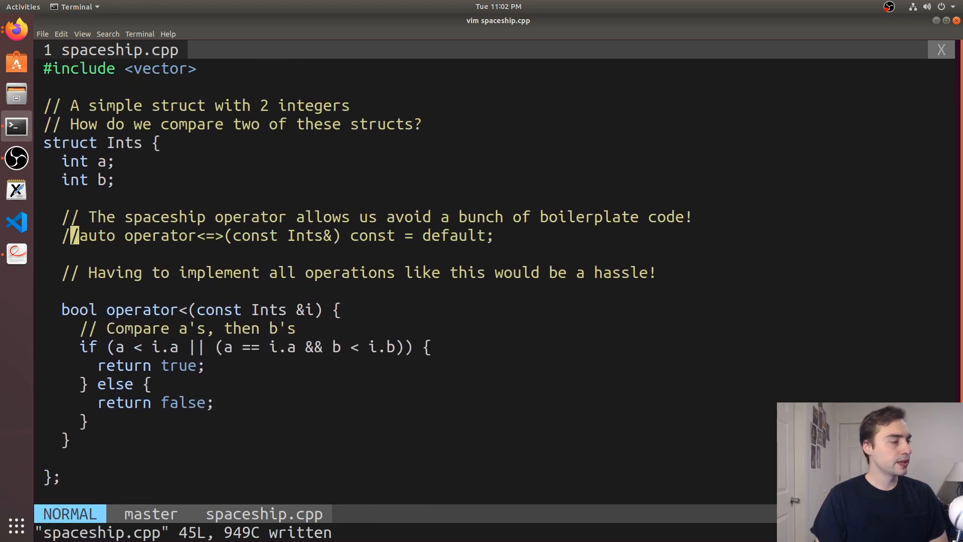
Suspend Vim and recompile spaceship.cpp as C++2a in the shell.
key(ctrl+z)
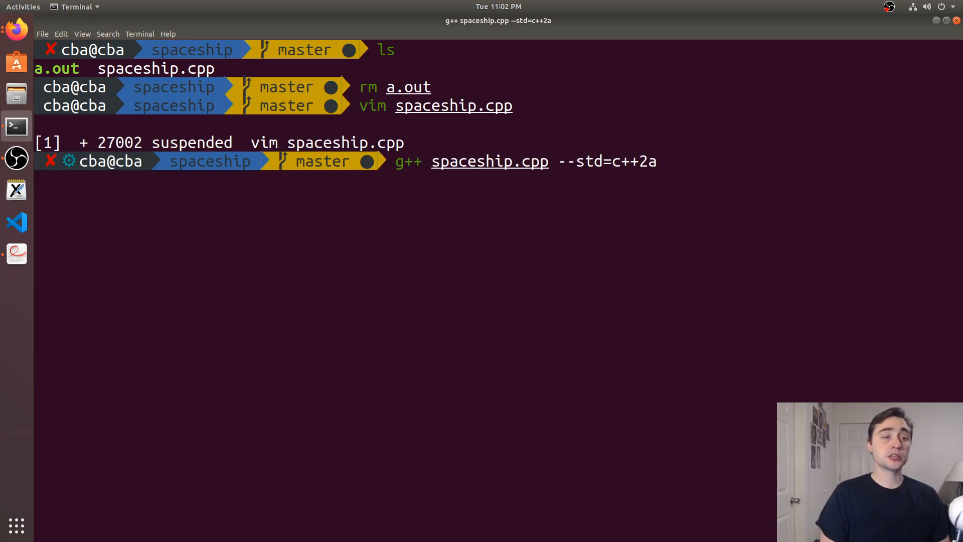
key(Return)
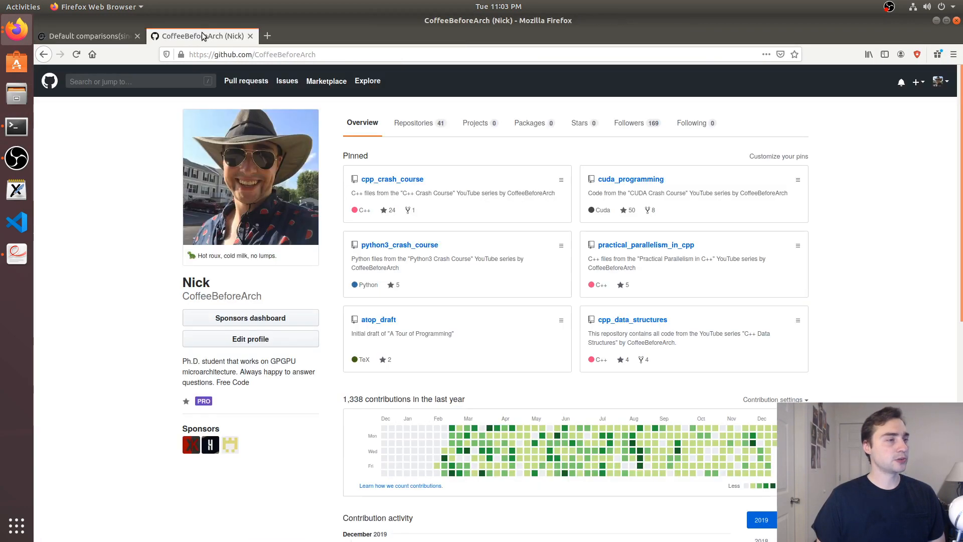
mouse_move(391, 80)
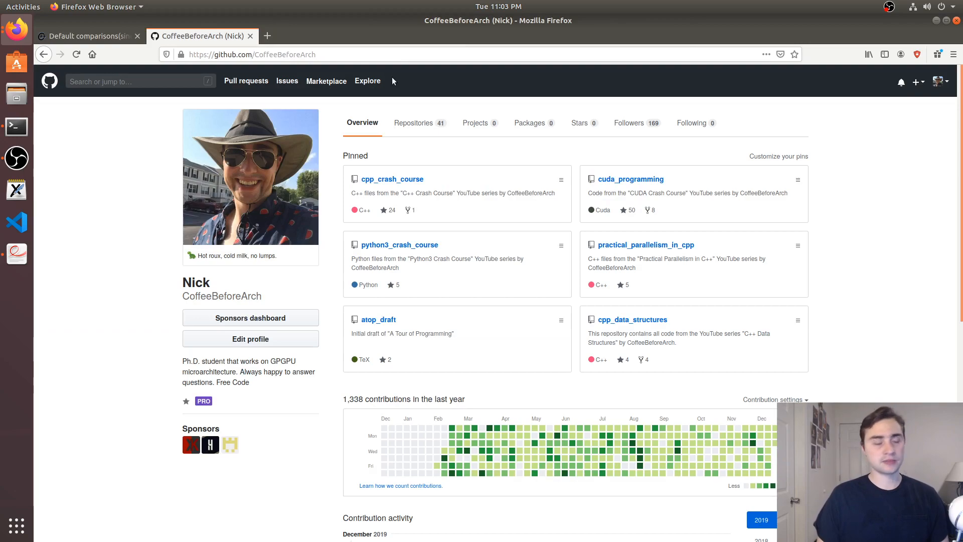
Browse Repositories to cpp_20_samples, the spaceship folder, and view spaceship.cpp.
click(413, 123)
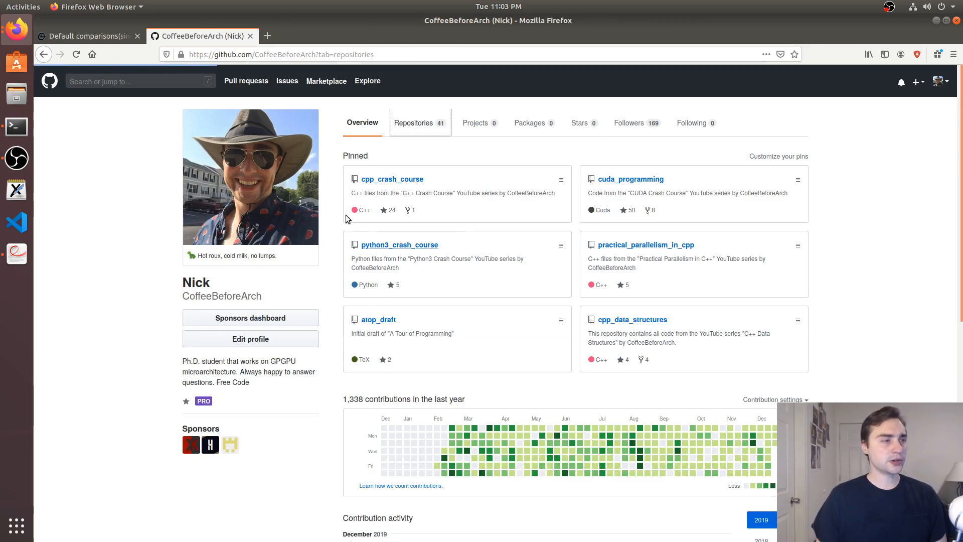
click(413, 122)
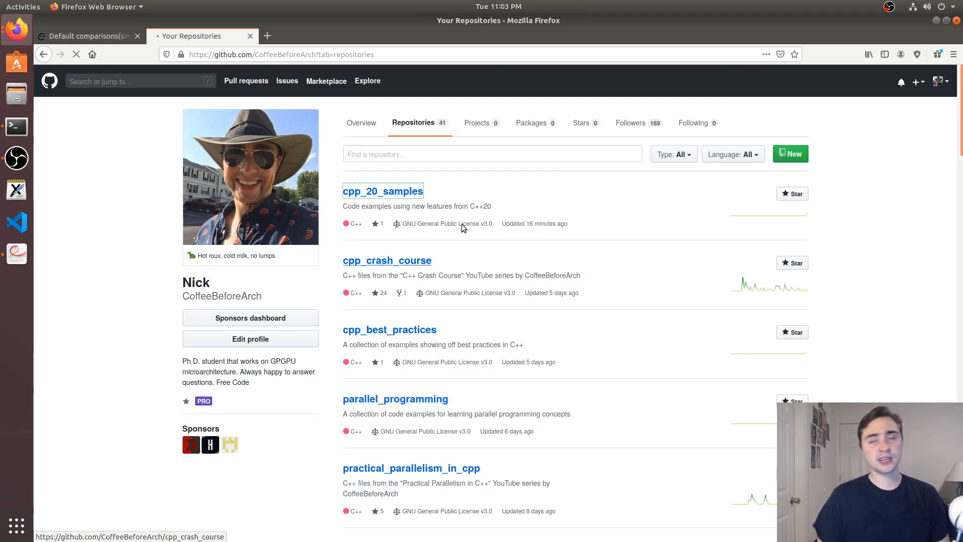
click(382, 191)
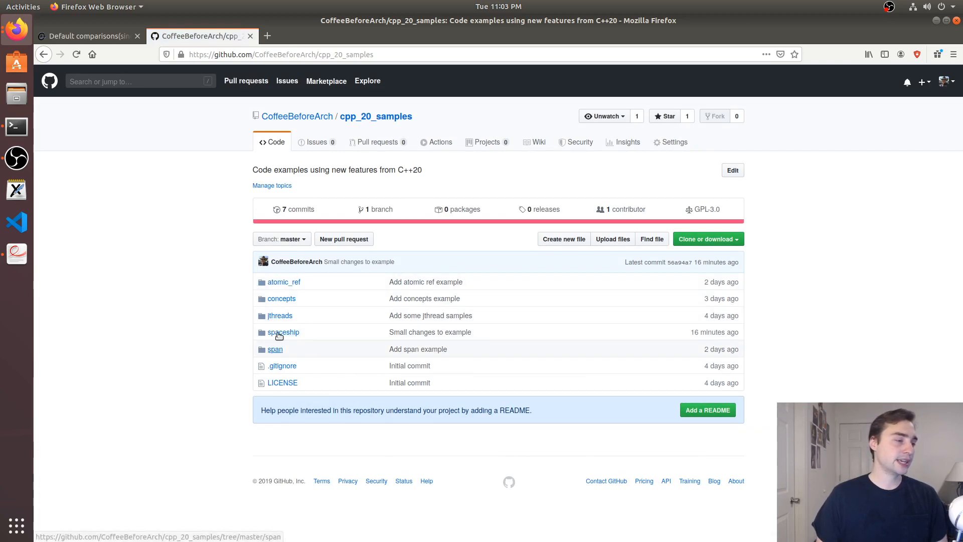
click(283, 332)
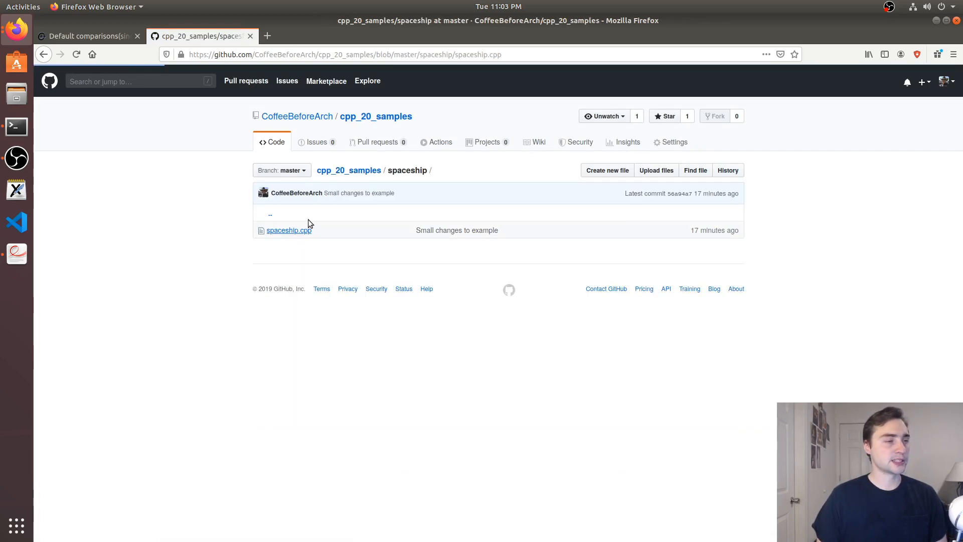
click(289, 230)
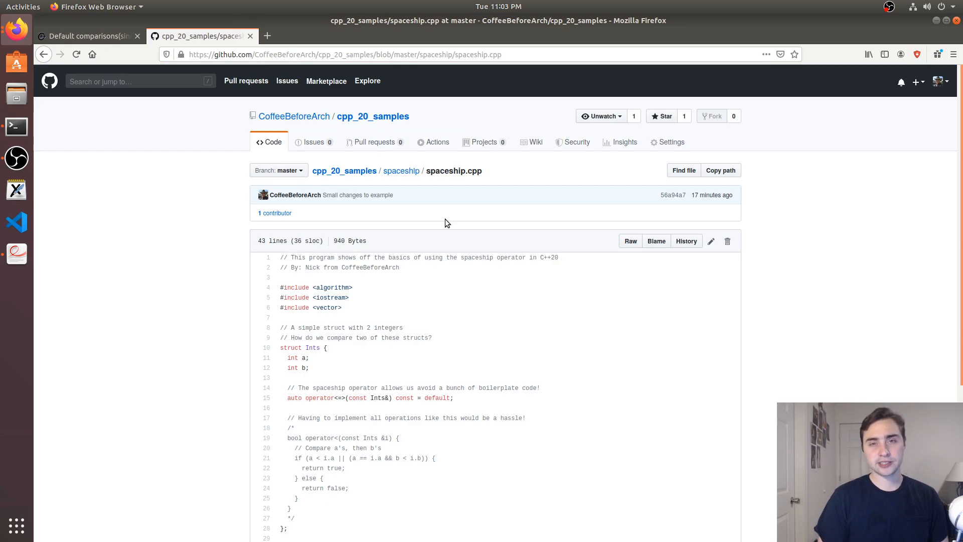